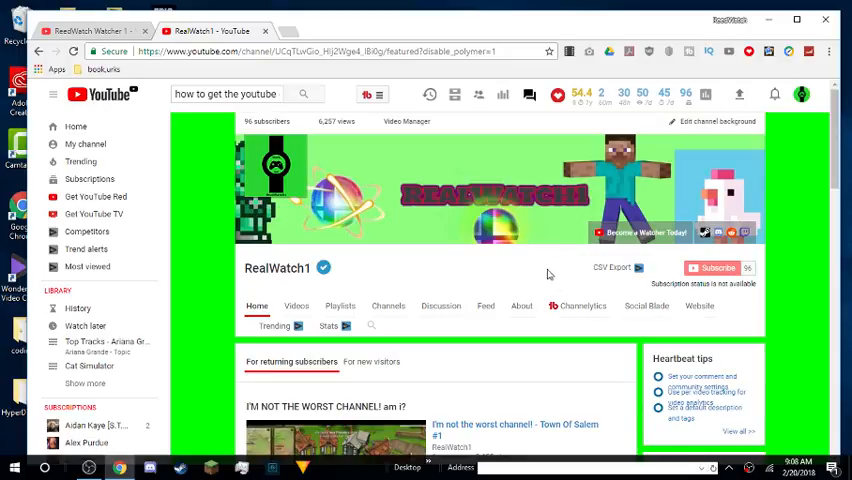
pyautogui.moveTo(484, 248)
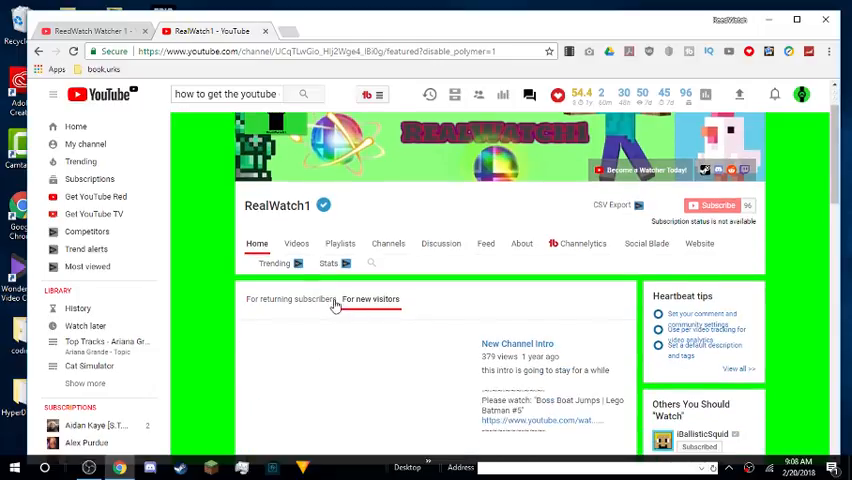
# Step: From the page footer's Language button, choose Español (España) as the display language
pyautogui.click(372, 300)
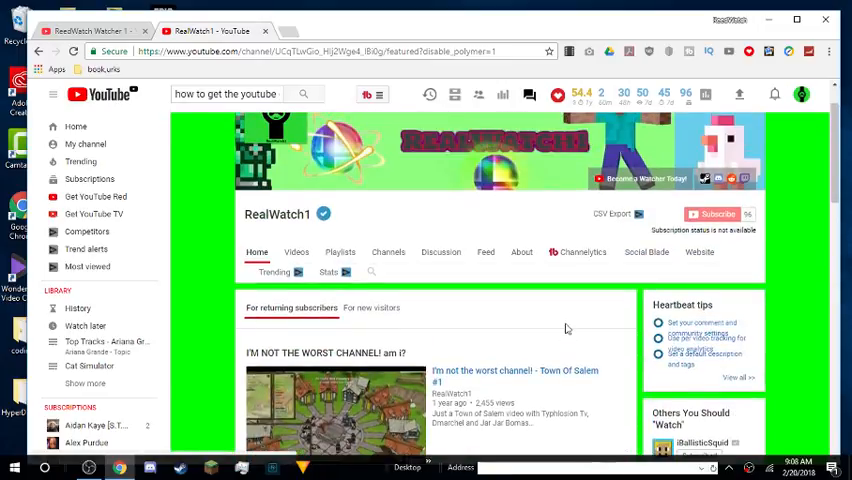
pyautogui.moveTo(540, 246)
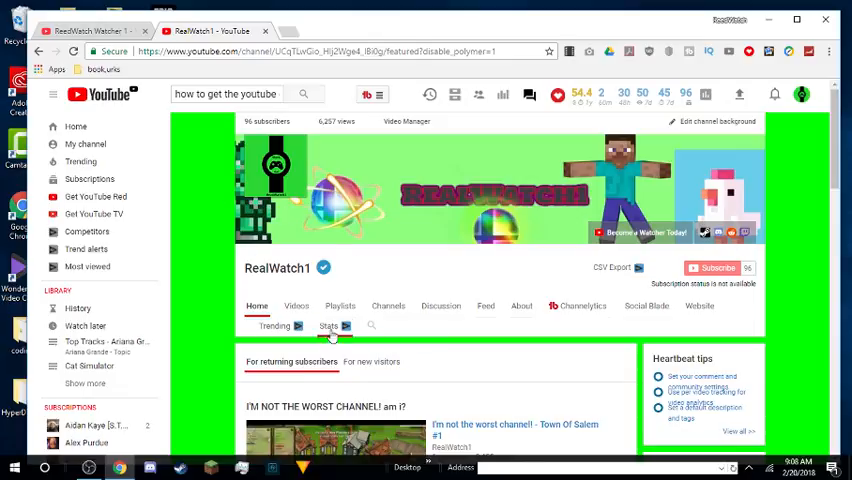
pyautogui.scroll(-3)
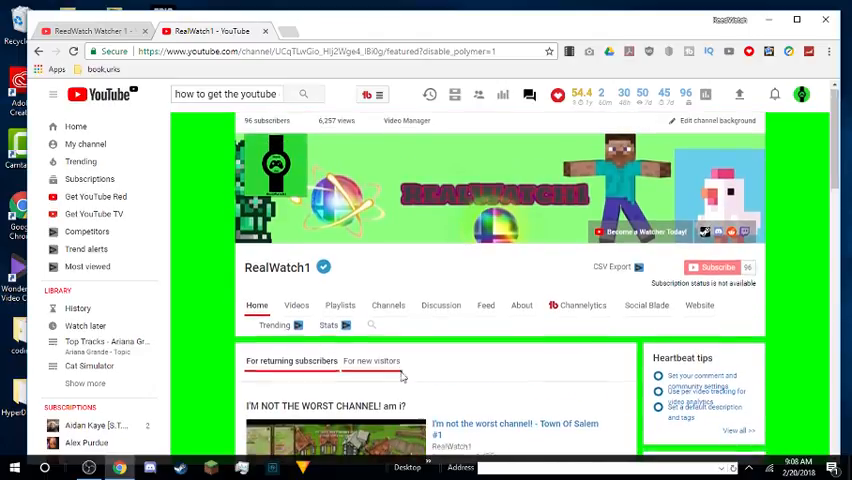
pyautogui.scroll(-3)
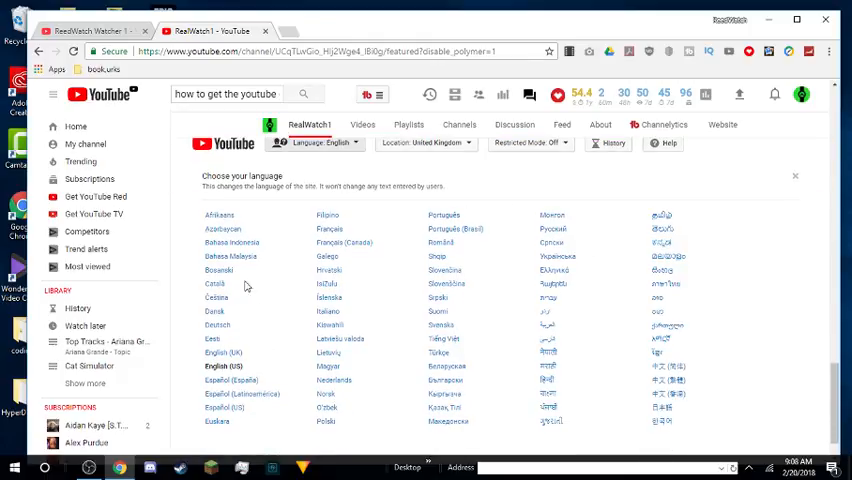
pyautogui.moveTo(330, 272)
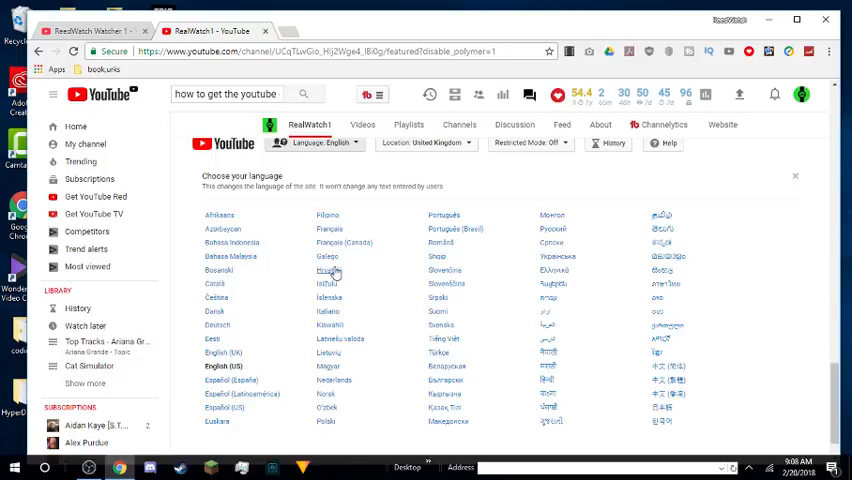
pyautogui.scroll(-3)
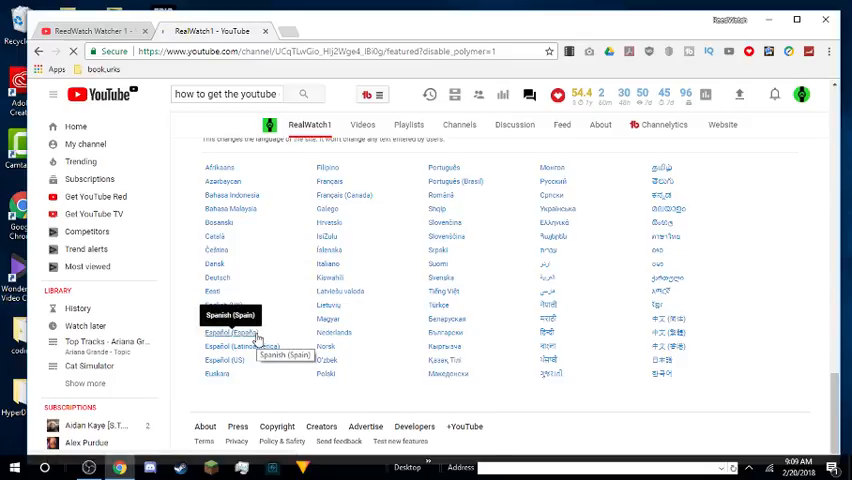
pyautogui.click(228, 332)
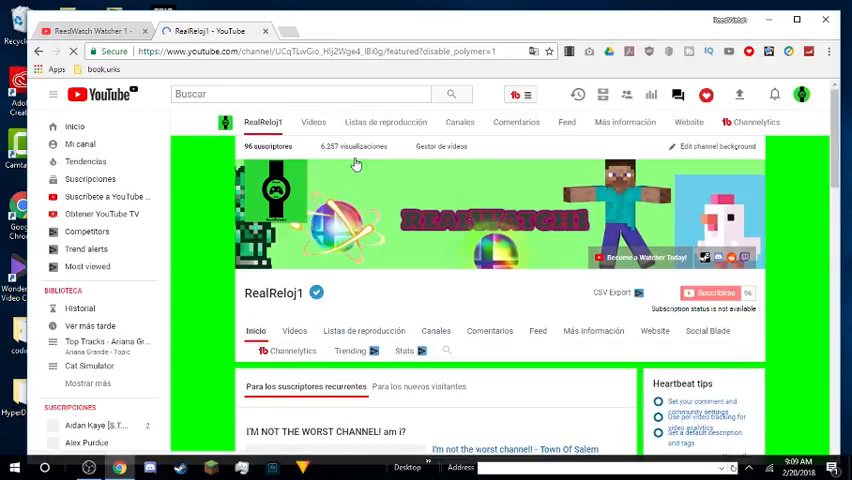
pyautogui.scroll(-3)
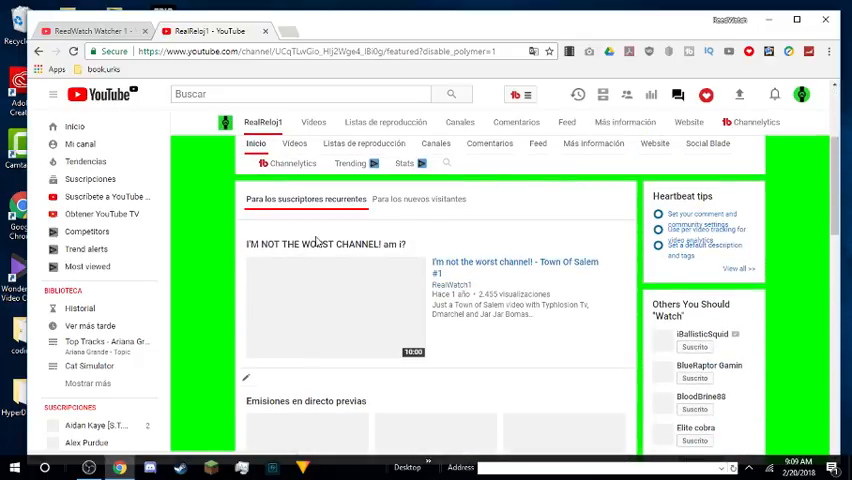
pyautogui.scroll(-3)
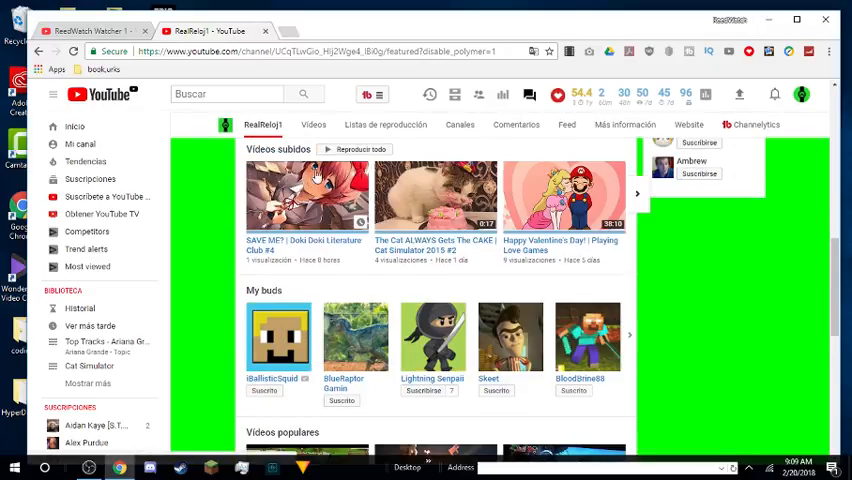
pyautogui.scroll(-3)
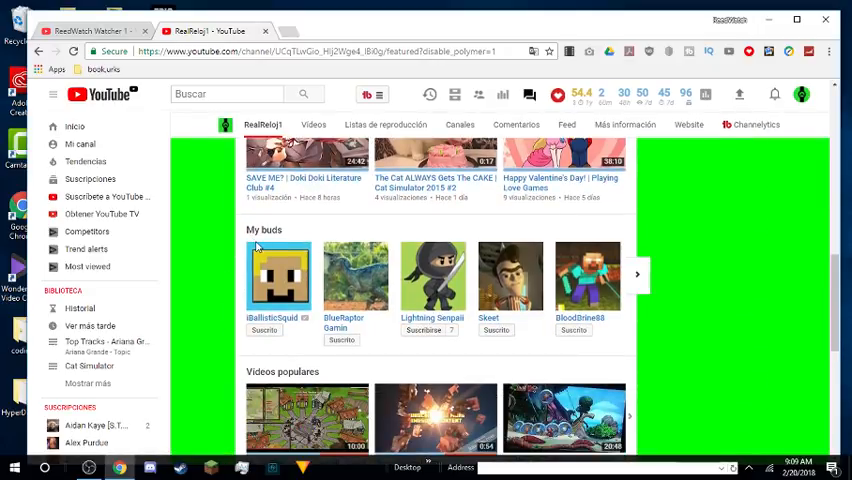
pyautogui.scroll(-3)
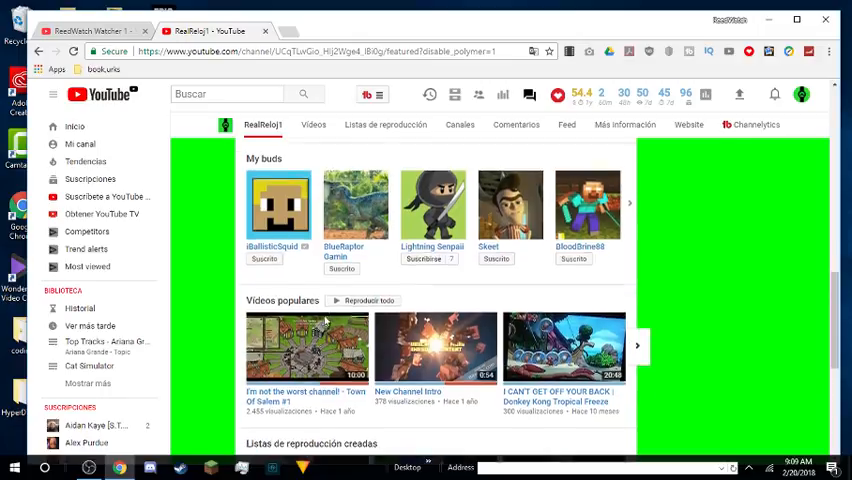
pyautogui.scroll(-3)
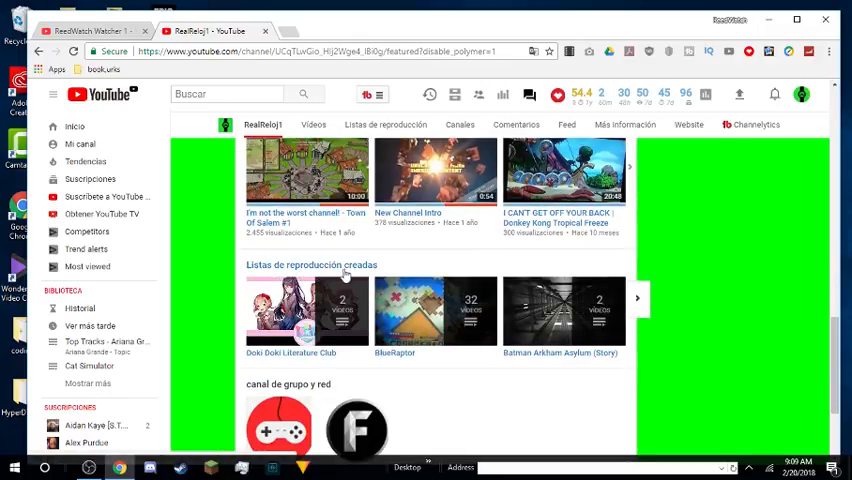
pyautogui.scroll(-3)
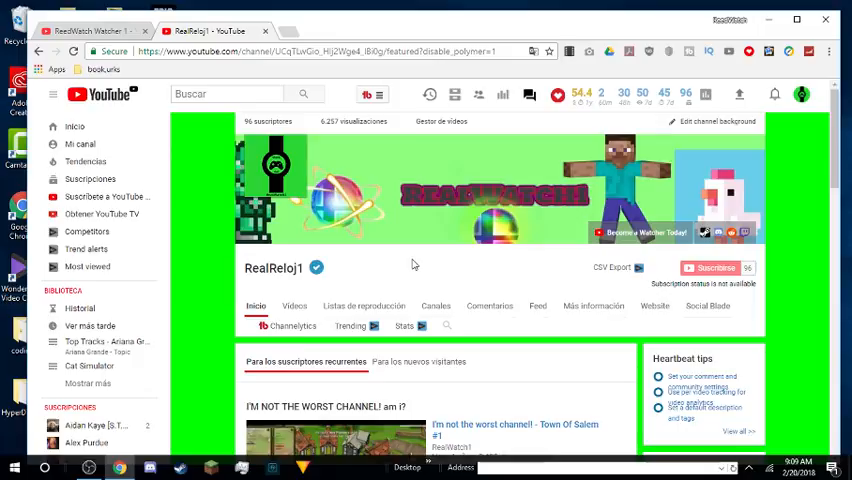
# Step: Bring up the display-language list from the footer's Idioma button, ready to pick Deutsch
pyautogui.scroll(-3)
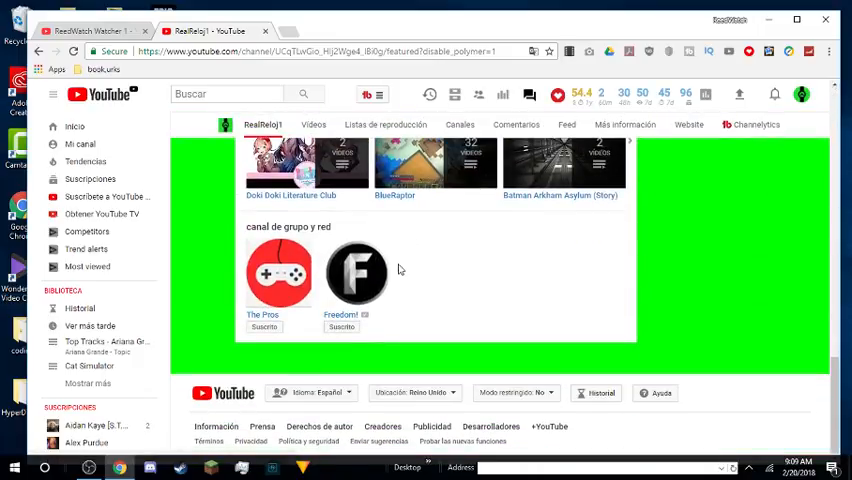
pyautogui.click(310, 204)
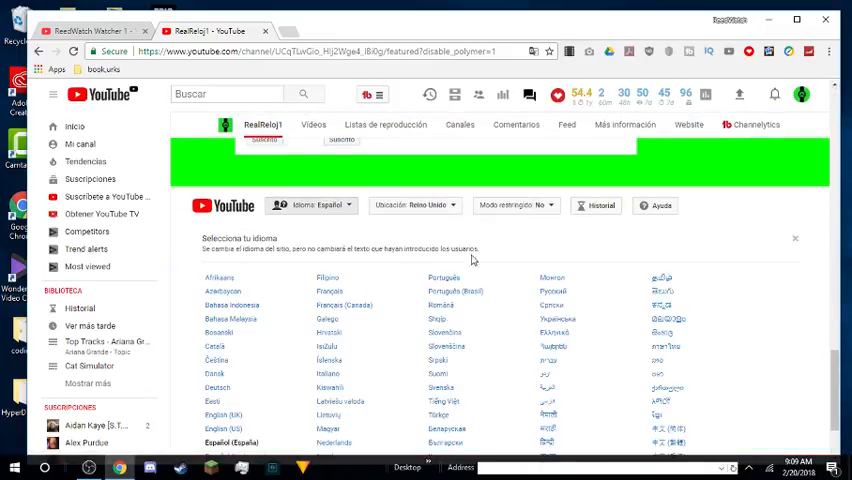
pyautogui.moveTo(180, 308)
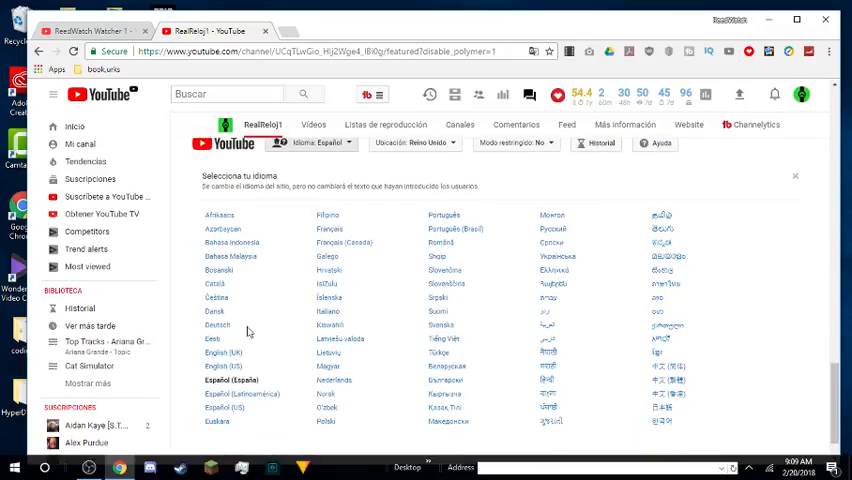
pyautogui.moveTo(192, 384)
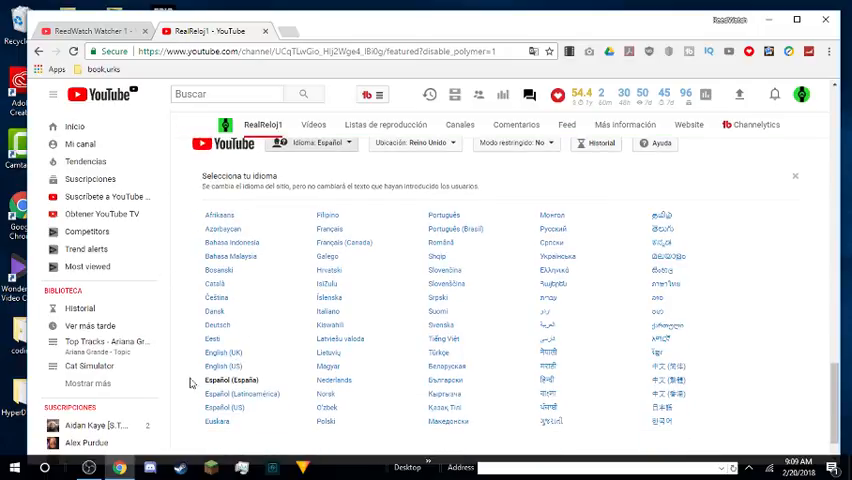
pyautogui.moveTo(216, 324)
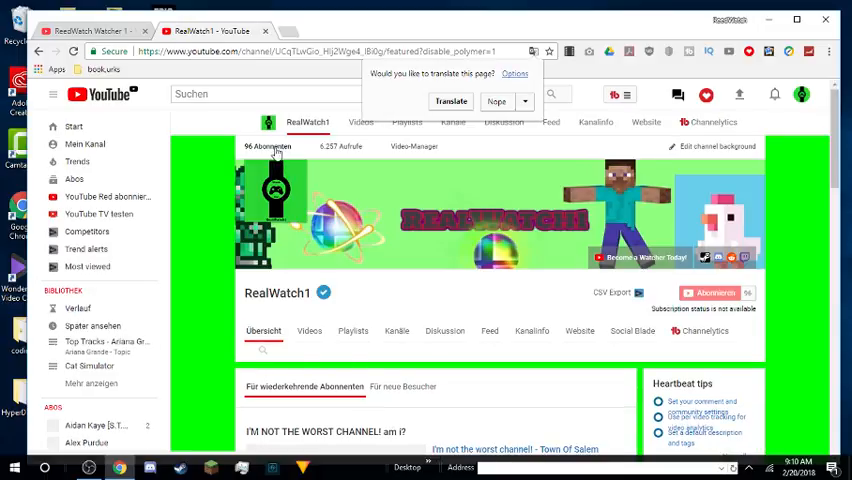
pyautogui.scroll(-3)
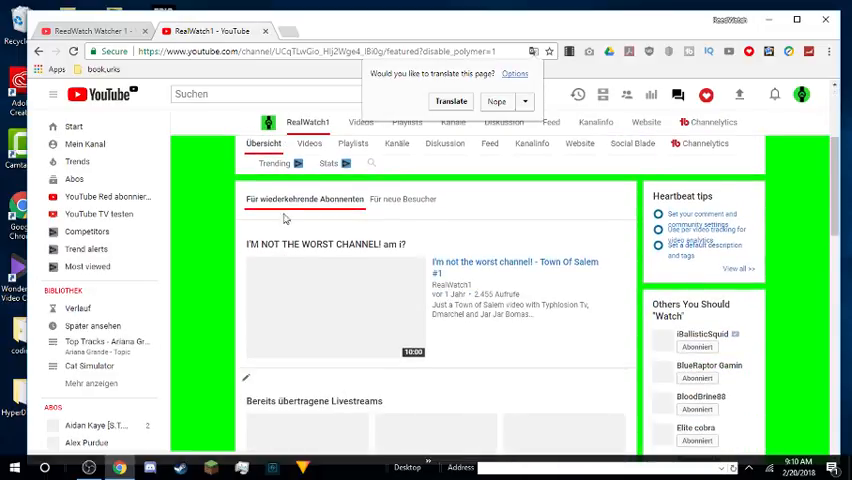
pyautogui.scroll(-3)
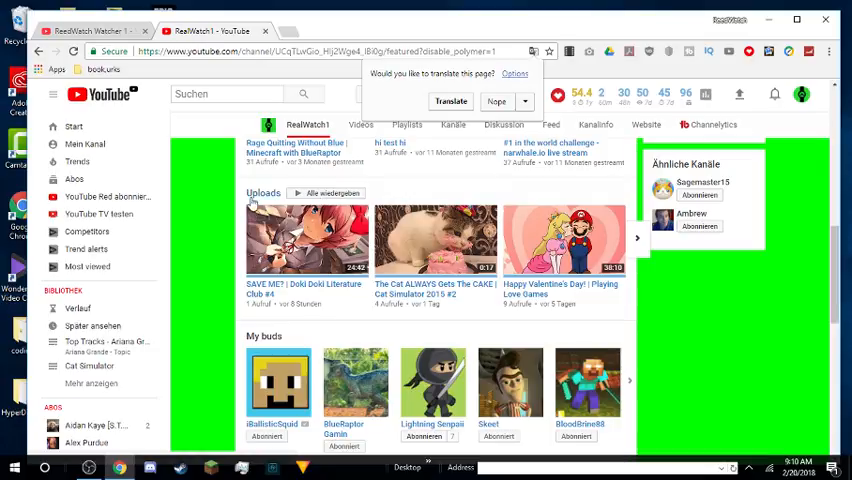
pyautogui.scroll(-3)
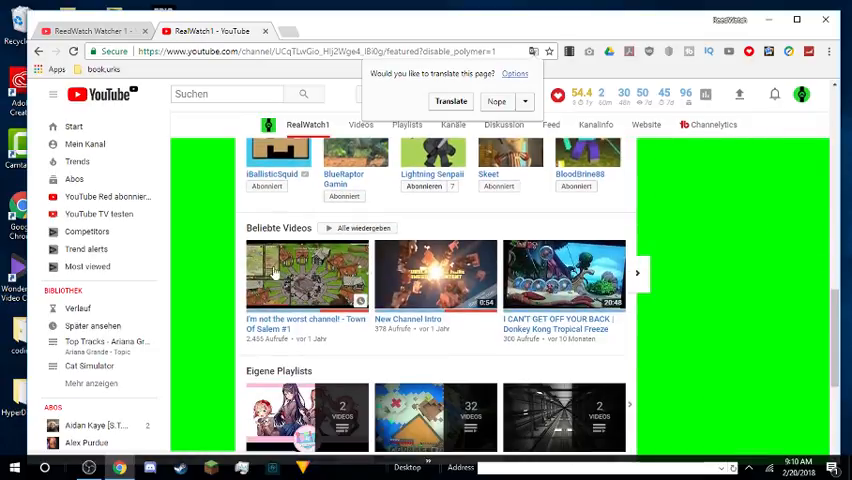
pyautogui.moveTo(272, 268)
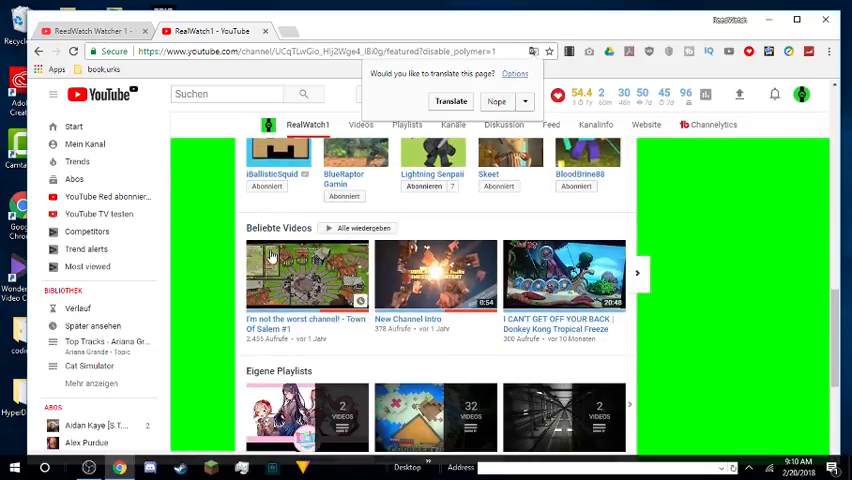
pyautogui.scroll(-3)
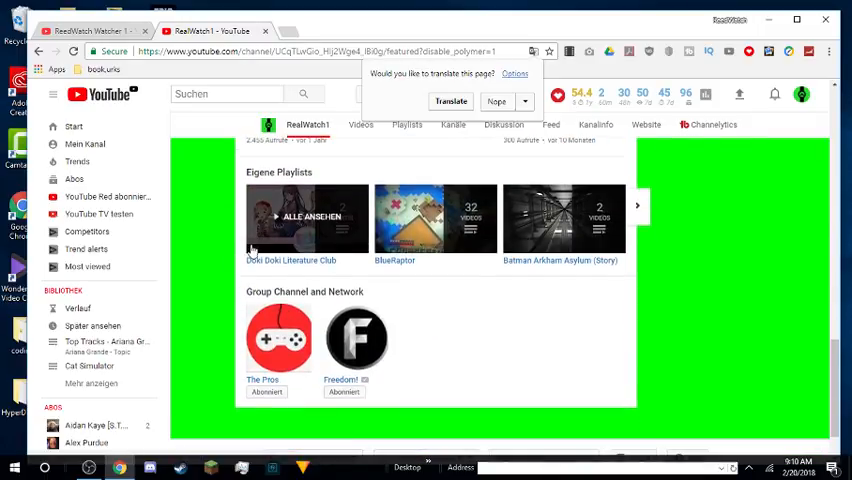
pyautogui.scroll(-3)
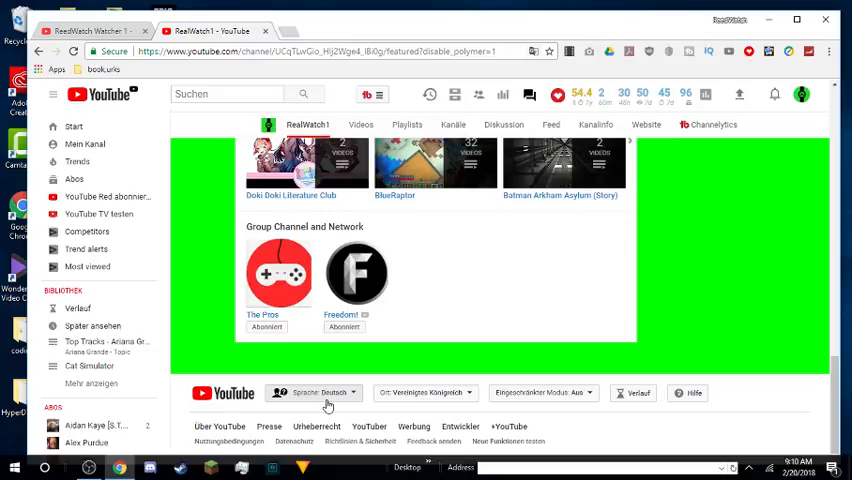
# Step: Choose English from the footer's Sprache list, restoring the English channel page
pyautogui.click(316, 392)
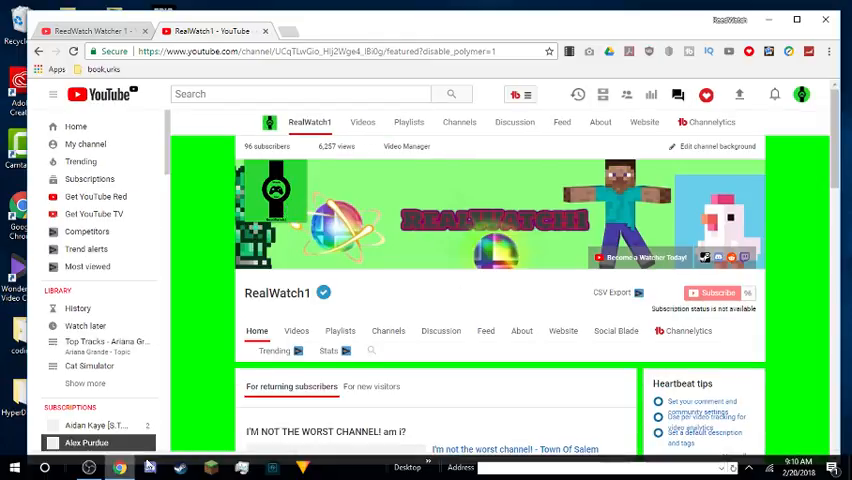
pyautogui.scroll(-3)
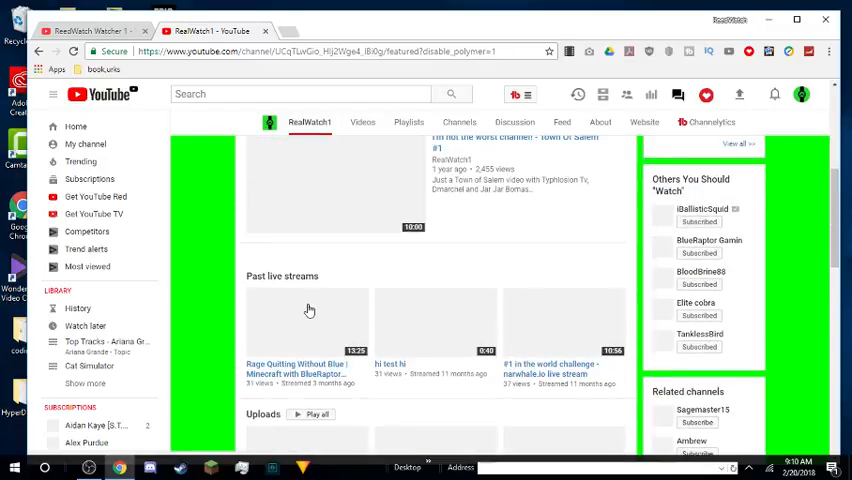